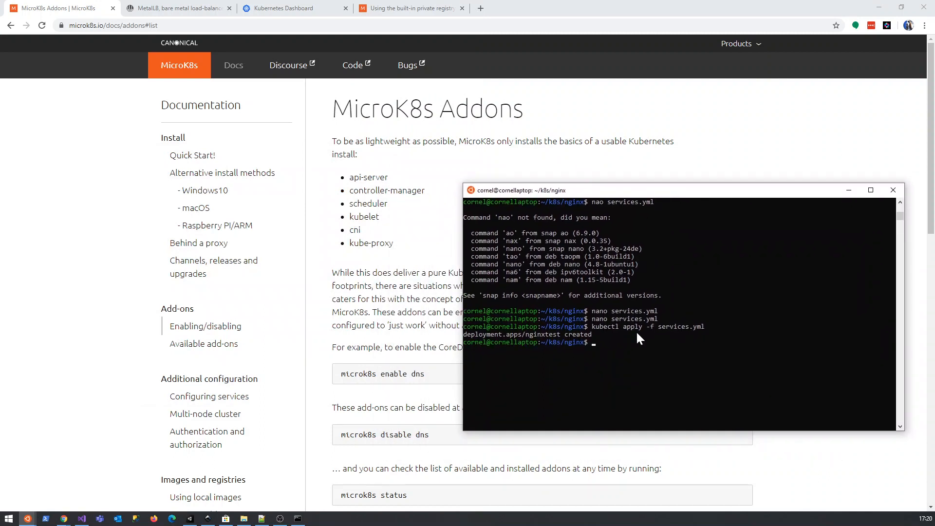
{"action": "mouse_move", "coordinate": [565, 331]}
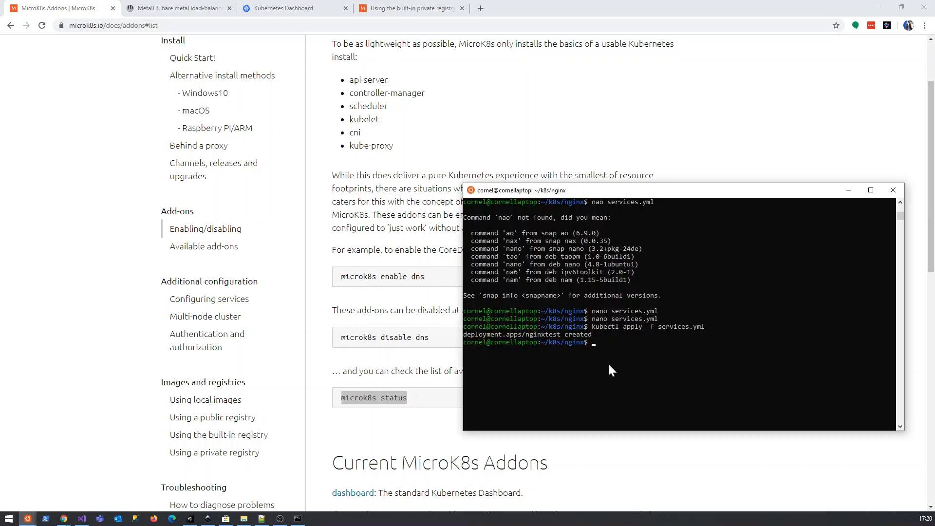
{"action": "mouse_move", "coordinate": [466, 366]}
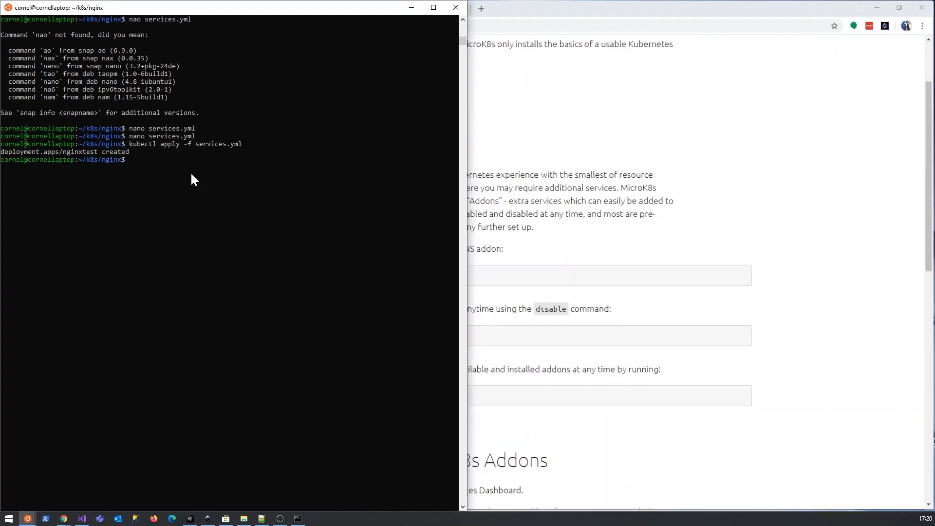
- Run microk8s status and copy the disabled metallb addon name from the list
{"action": "type", "text": "microk8s status"}
{"action": "type", "text": "microk8s enable"}
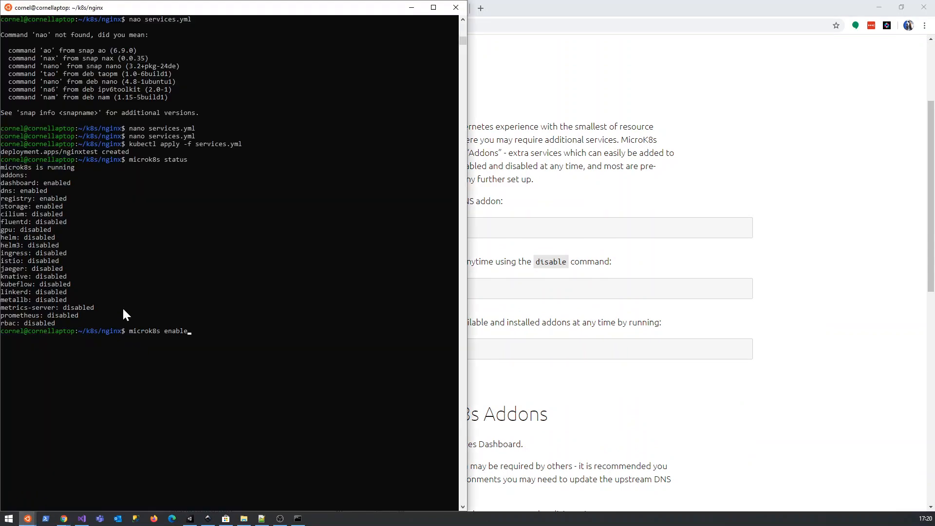
{"action": "double_click", "coordinate": [13, 300]}
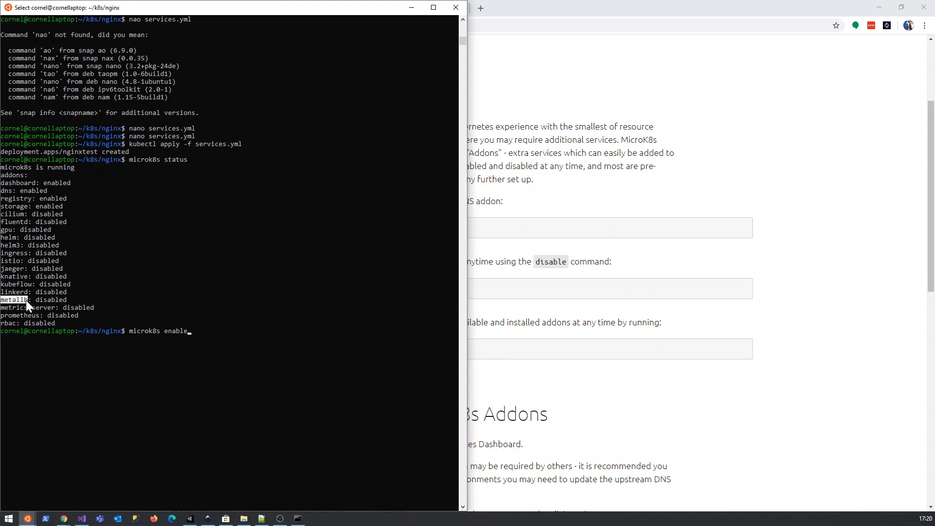
- Enable metallb with IP range 192.168.8.200-192.168.8.220, then move to the parent folder
{"action": "type", "text": "metallb"}
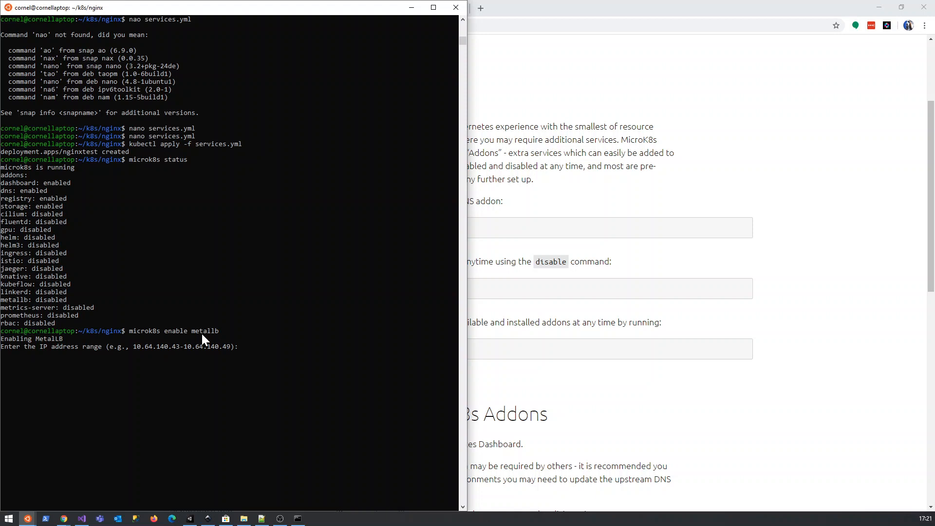
{"action": "type", "text": "192.168.8"}
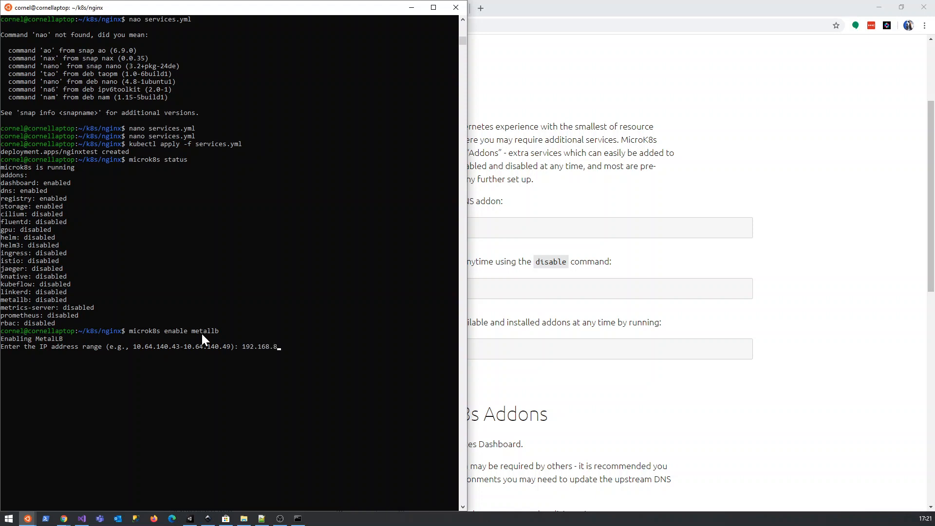
{"action": "type", "text": "200"}
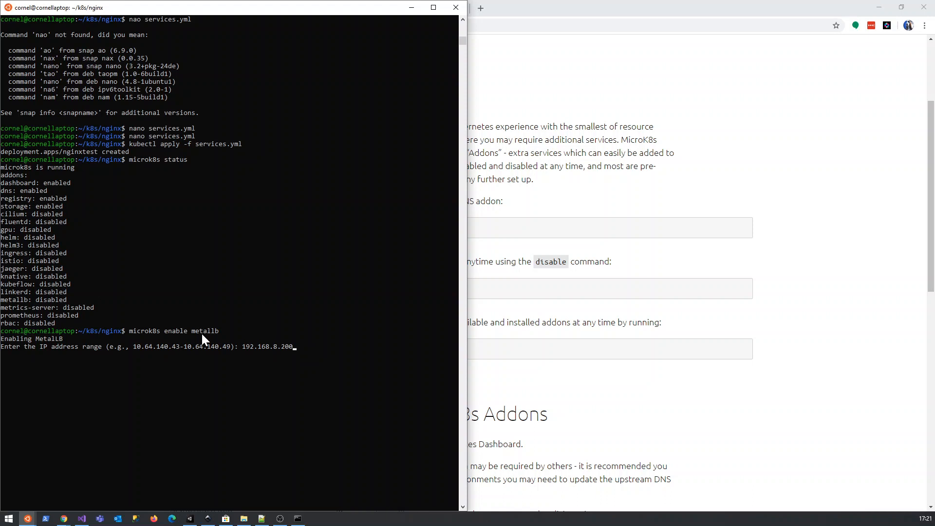
{"action": "type", "text": "-192.168.8"}
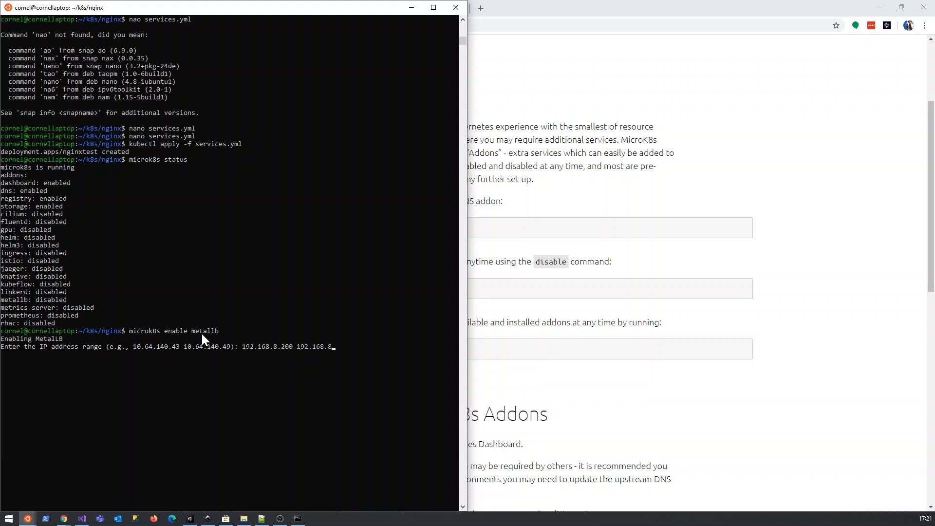
{"action": "type", "text": ".220"}
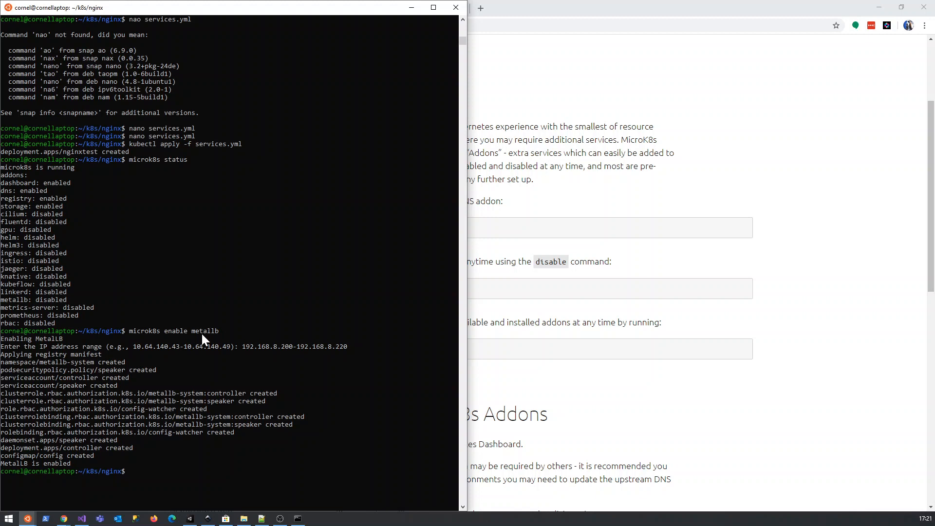
{"action": "type", "text": "cd .."}
{"action": "type", "text": "ls"}
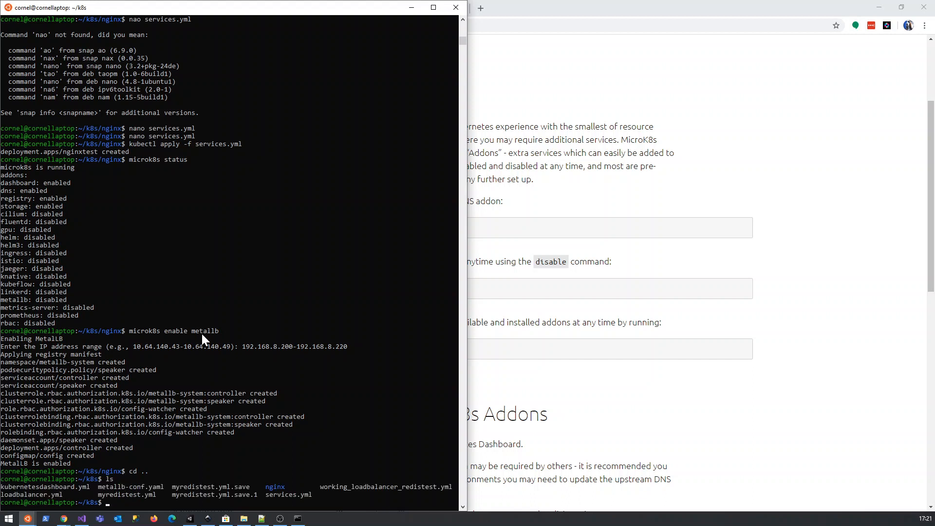
- Copy loadbalancer.yml into the nginx/ folder
{"action": "type", "text": "cp"}
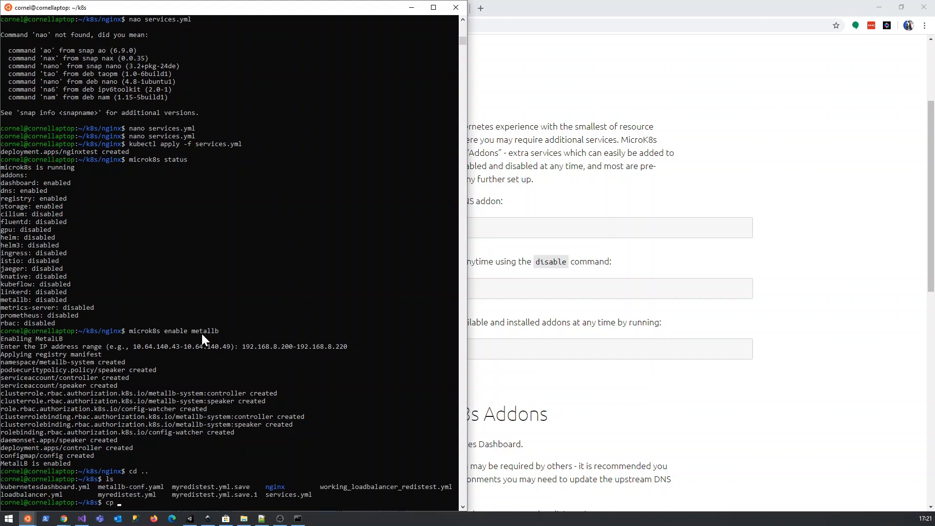
{"action": "type", "text": "loadbalancer.yml"}
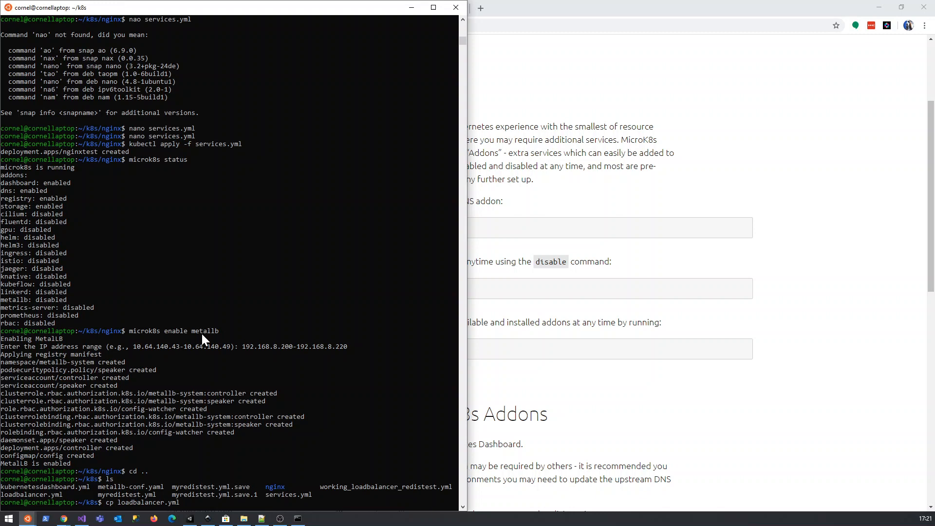
{"action": "type", "text": "nginx/nh"}
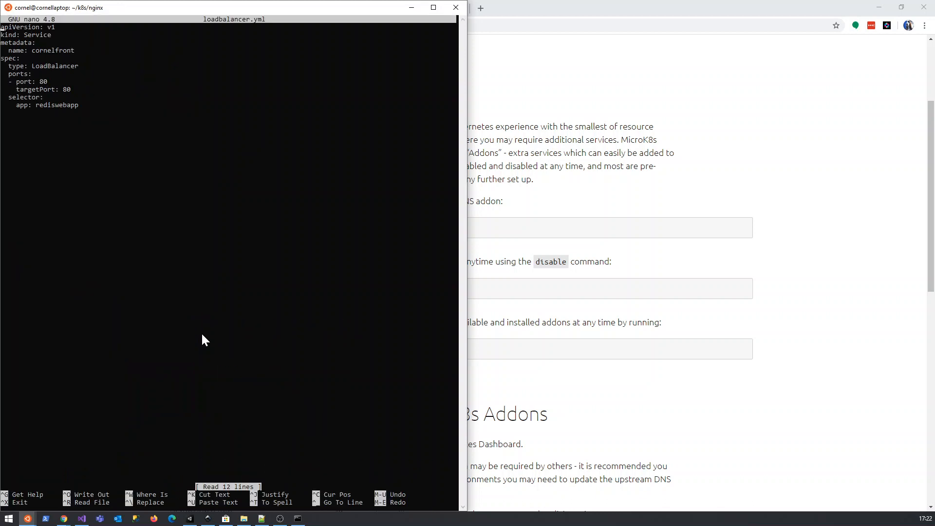
- Rename the service to nginxfront and change the selector app to nginx
{"action": "key", "text": "Backspace"}
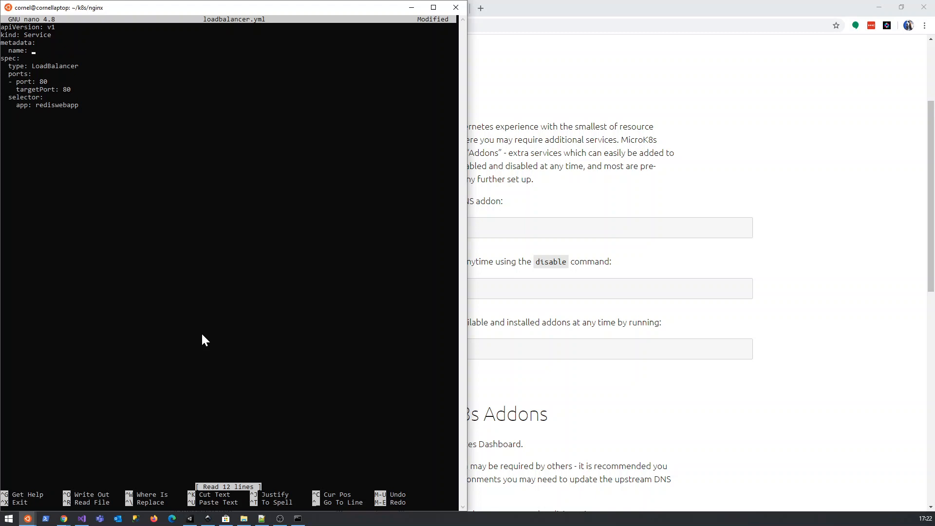
{"action": "type", "text": "nginxfr"}
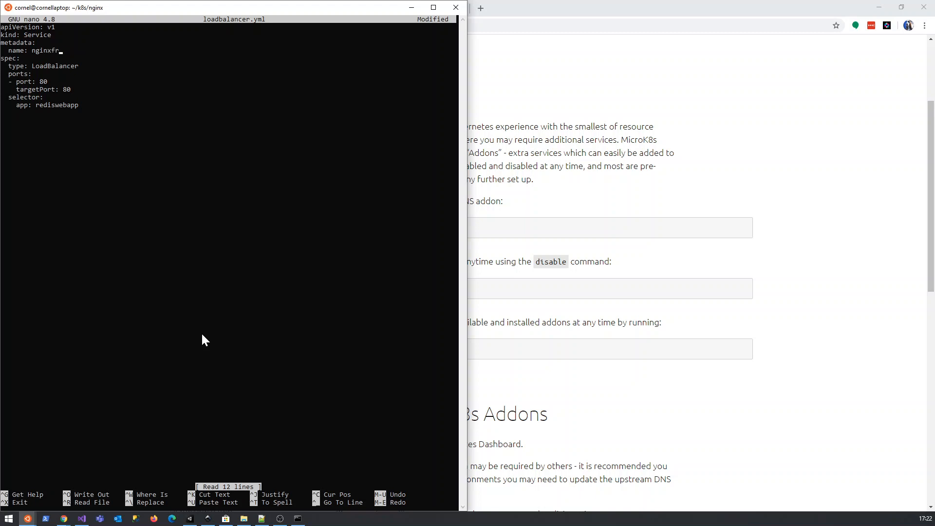
{"action": "type", "text": "ont"}
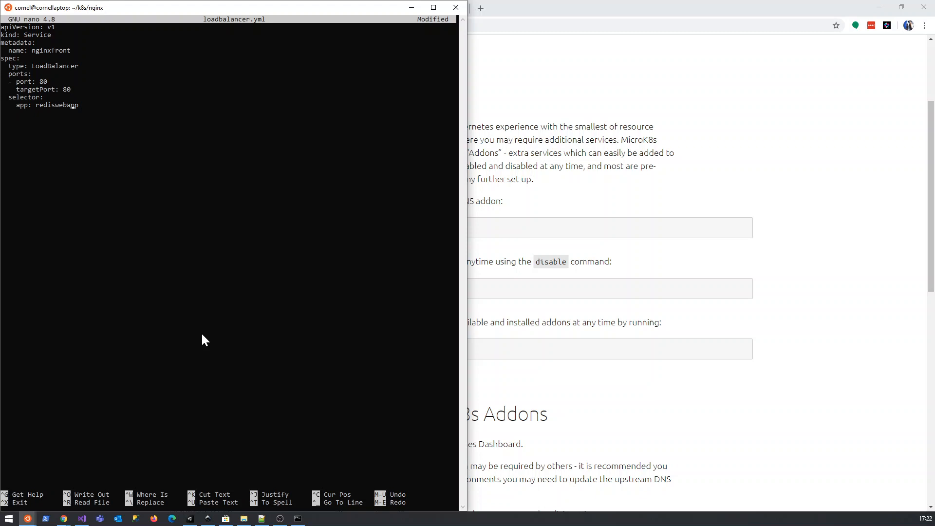
{"action": "key", "text": "BackSpace"}
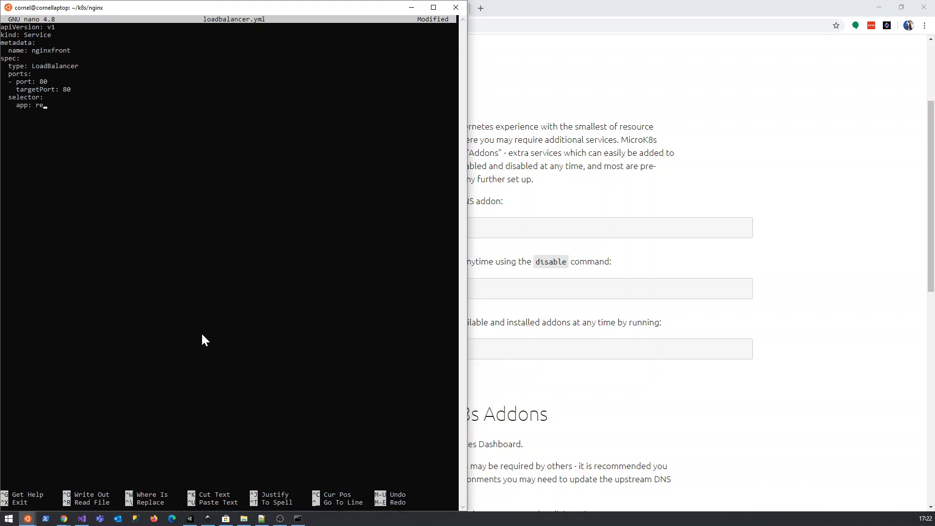
{"action": "type", "text": "ginx"}
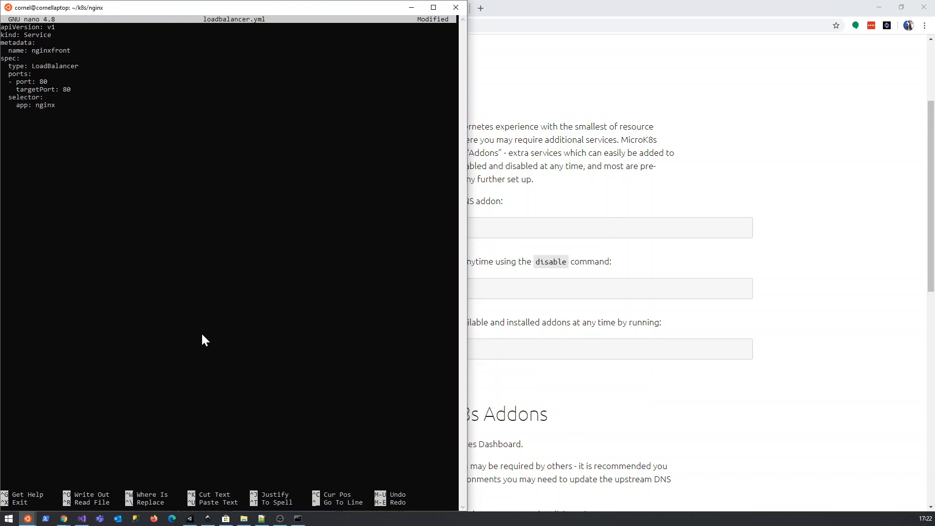
- Go back into the nginx folder and open services.yml in nano
{"action": "type", "text": "tess"}
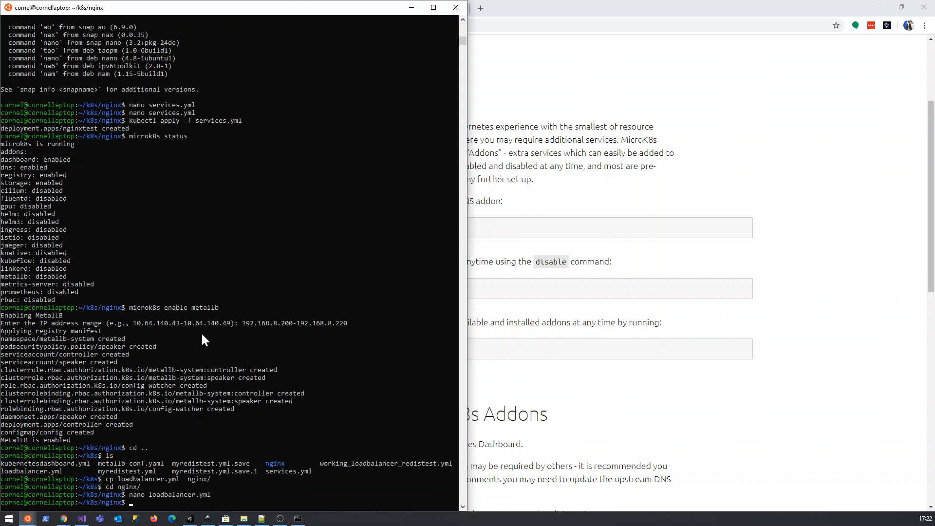
{"action": "type", "text": "cd nginx/"}
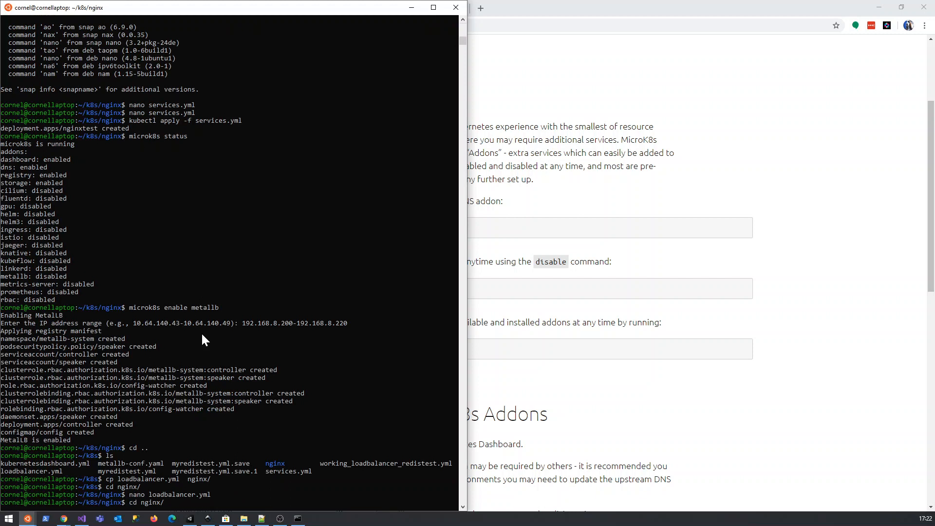
{"action": "type", "text": "nano"}
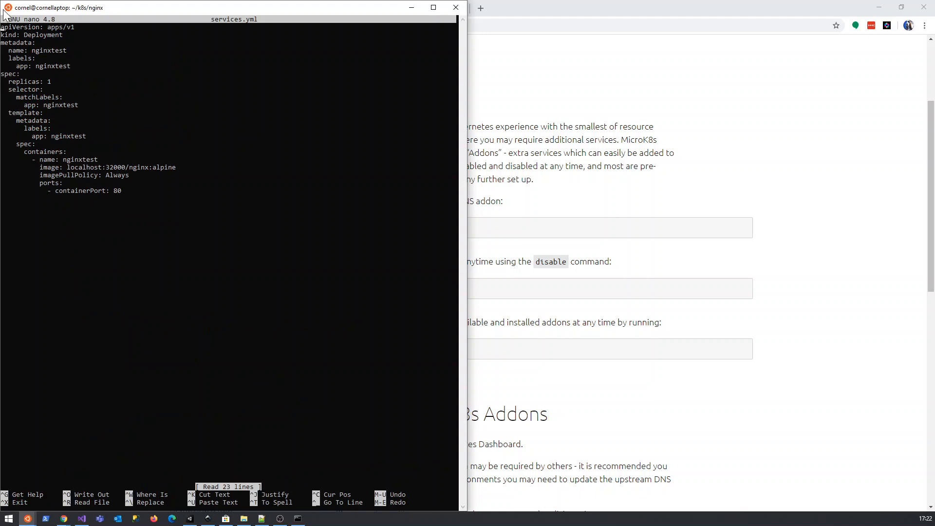
{"action": "mouse_move", "coordinate": [35, 73]}
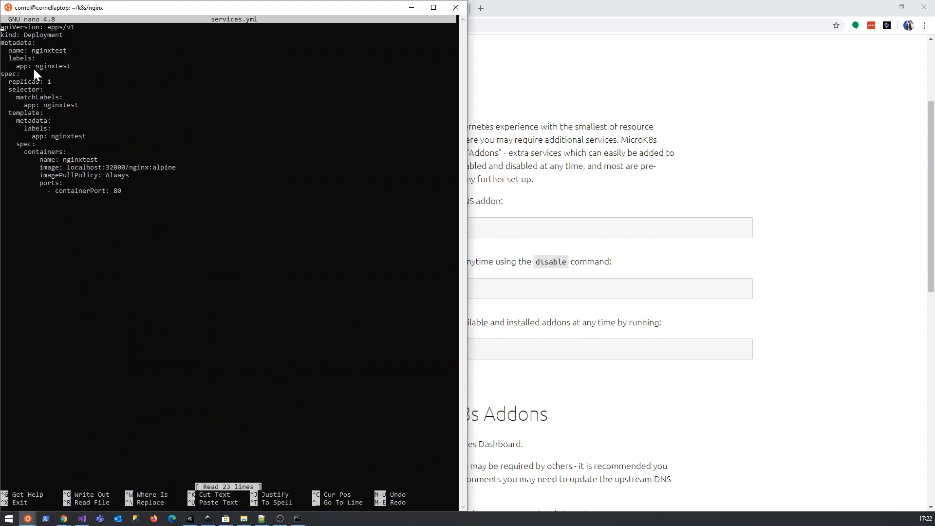
{"action": "mouse_move", "coordinate": [46, 80]}
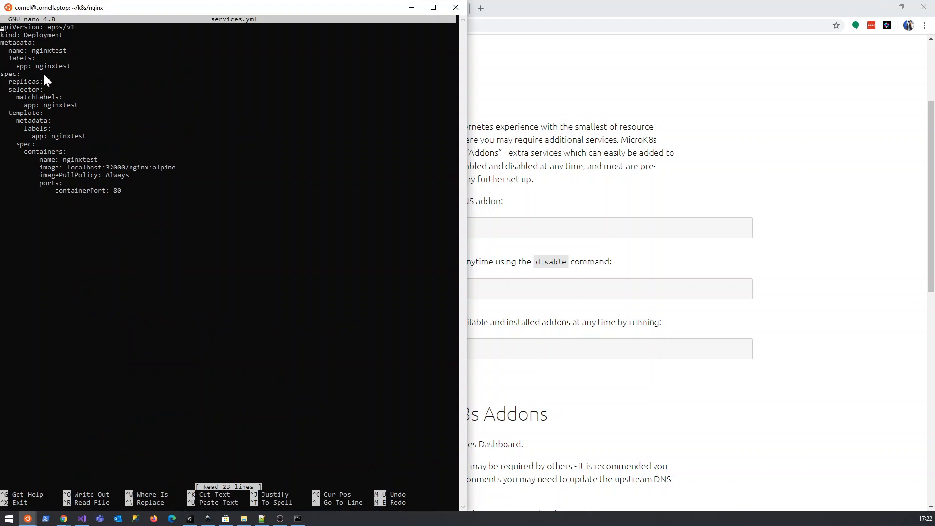
- Check the nginxtest label in services.yml and loadbalancer.yml, then exit nano to the shell
{"action": "type", "text": "1"}
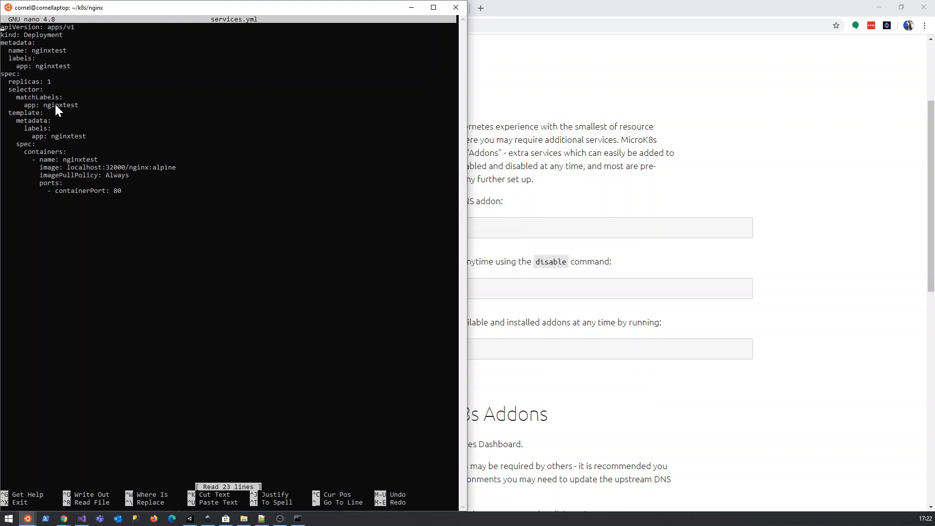
{"action": "double_click", "coordinate": [60, 105]}
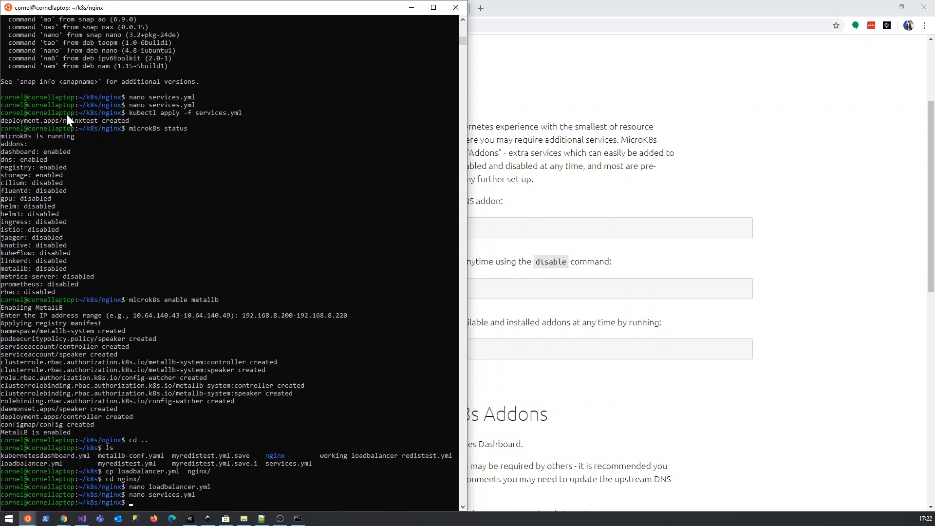
{"action": "type", "text": "cd nginx/"}
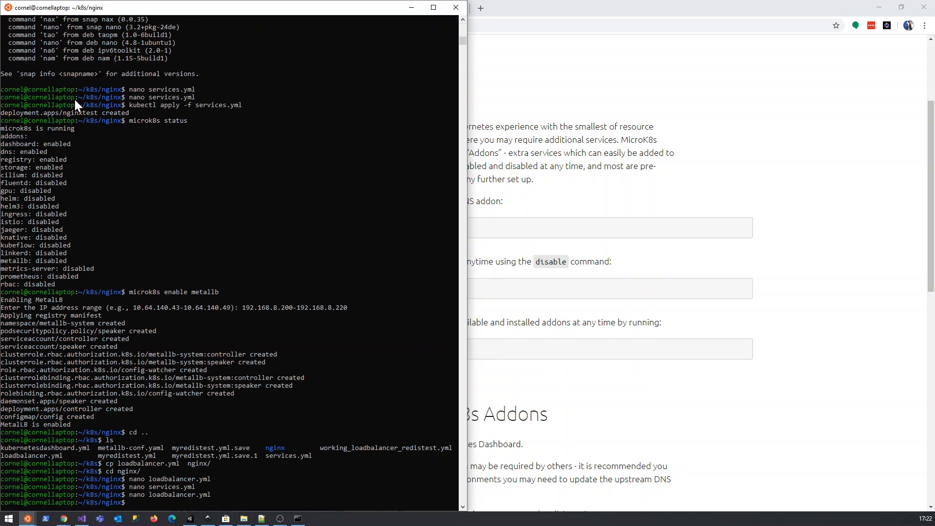
{"action": "type", "text": "kubectl apply"}
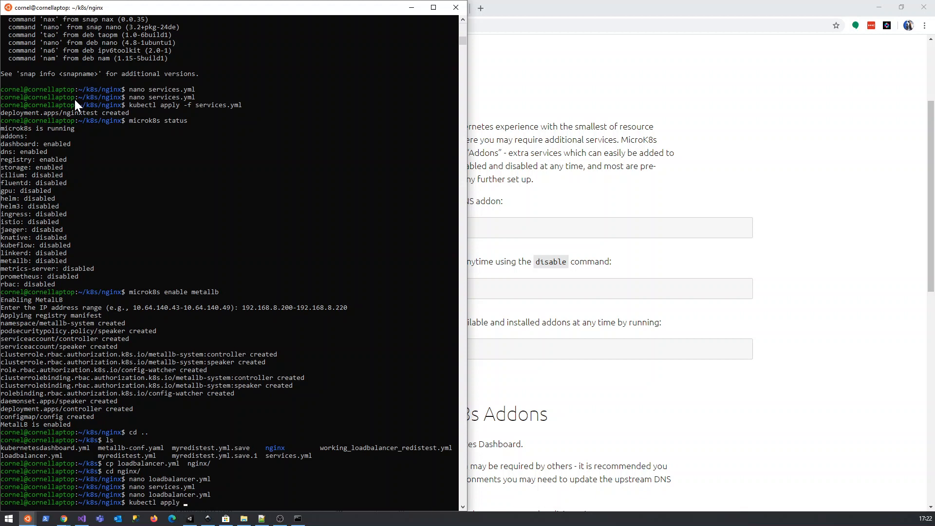
- Apply loadbalancer.yml and recheck services until nginxfront shows external IP 192.168.8.200
{"action": "type", "text": "-f loadbalancer.yml"}
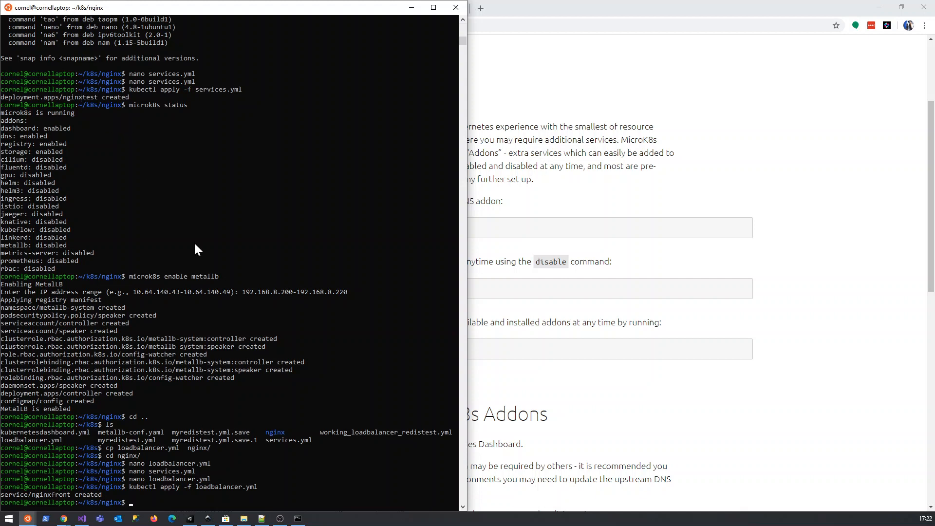
{"action": "type", "text": "kubectl get services"}
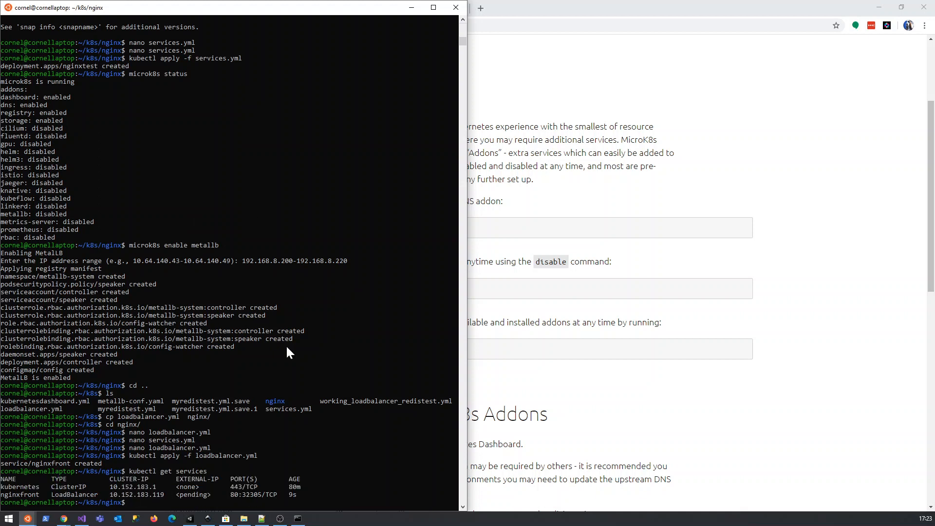
{"action": "mouse_move", "coordinate": [242, 504]}
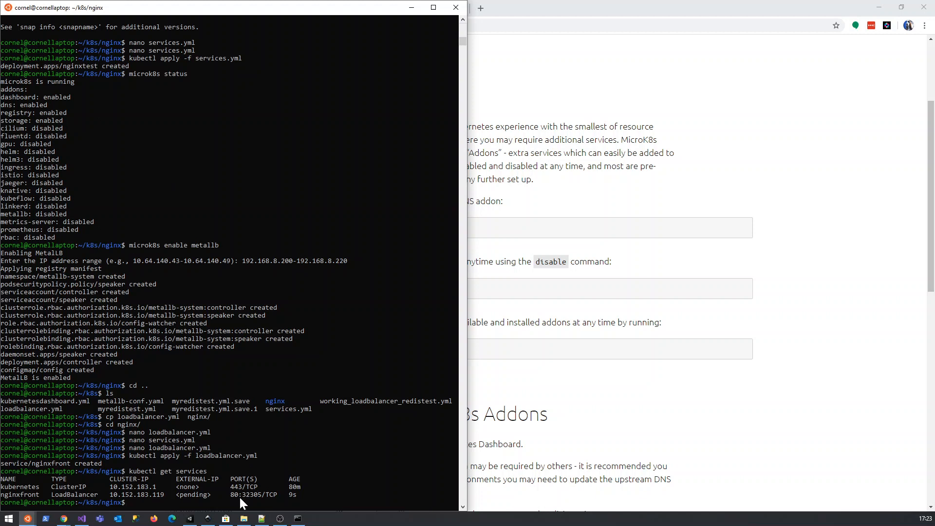
{"action": "mouse_move", "coordinate": [168, 511]}
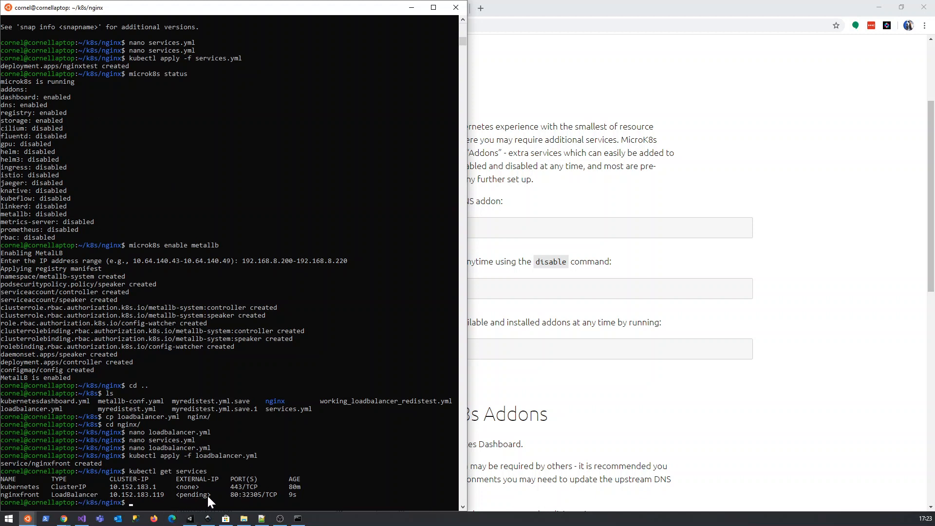
{"action": "type", "text": "kubectl get services"}
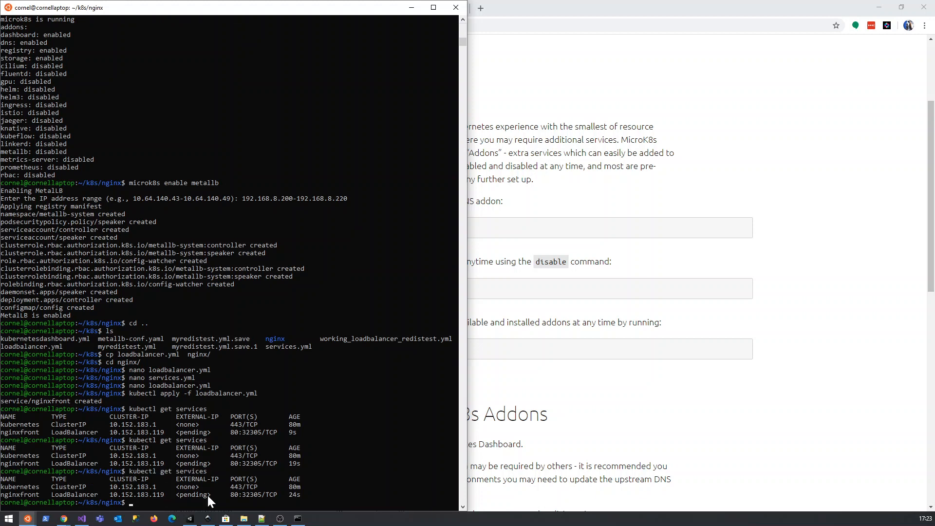
{"action": "mouse_move", "coordinate": [259, 507]}
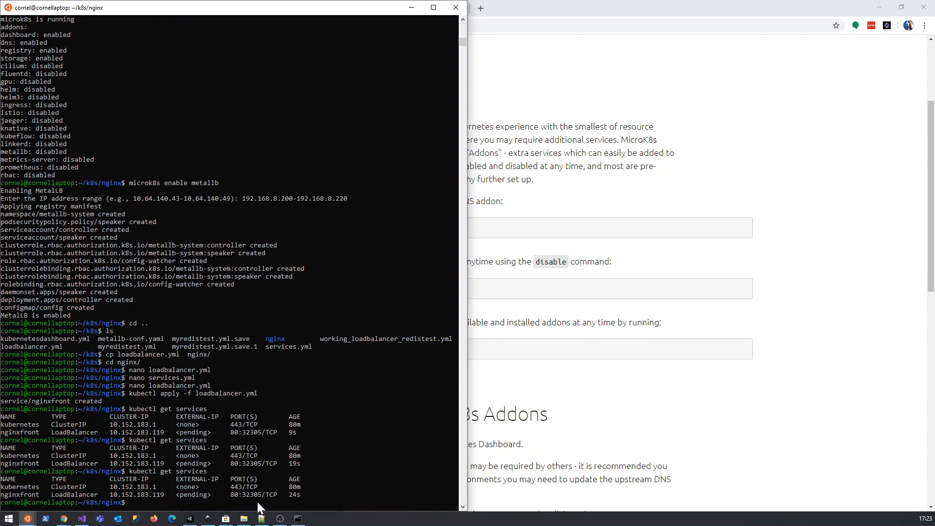
{"action": "mouse_move", "coordinate": [194, 475]}
{"action": "type", "text": "kubectl get services"}
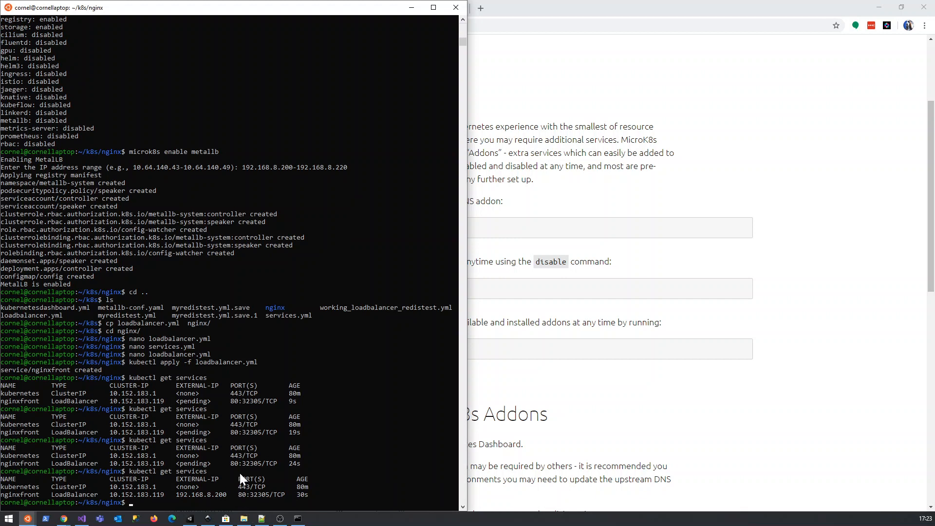
{"action": "mouse_move", "coordinate": [190, 504]}
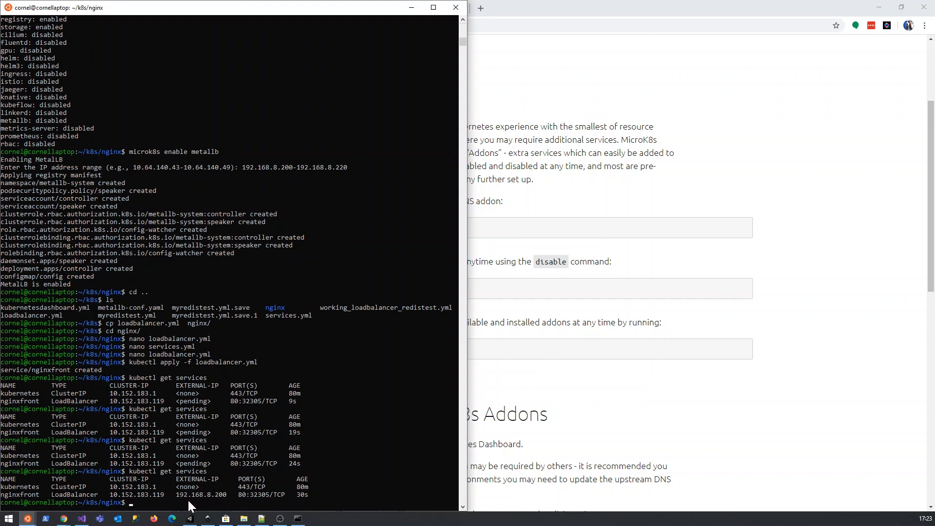
{"action": "double_click", "coordinate": [200, 494]}
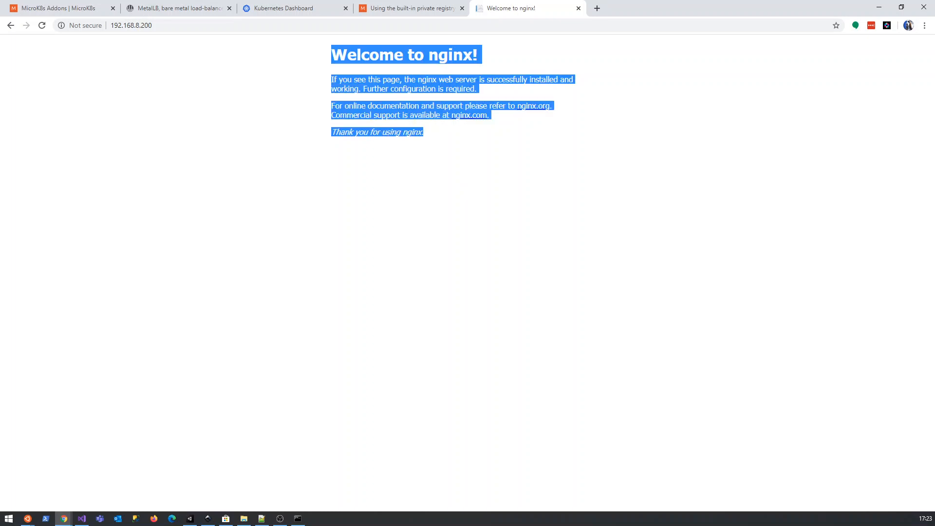
{"action": "mouse_move", "coordinate": [459, 149]}
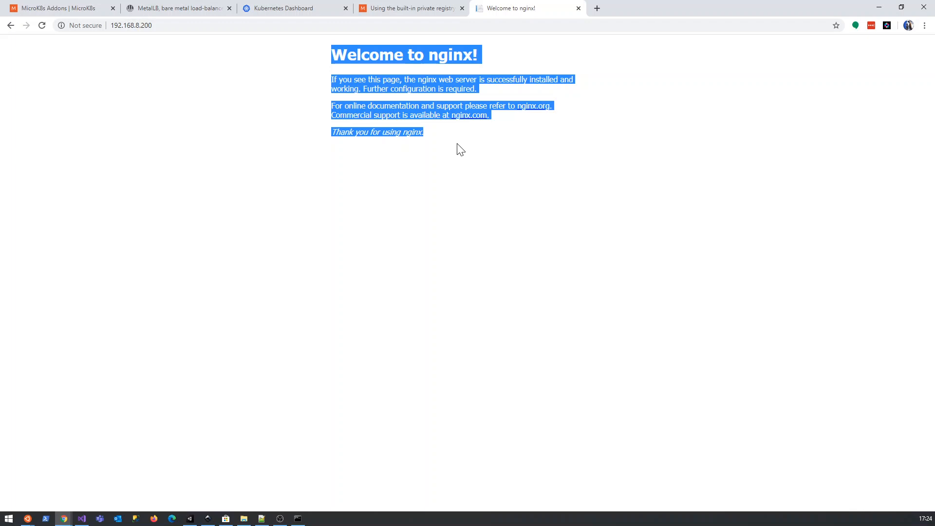
{"action": "mouse_move", "coordinate": [474, 151]}
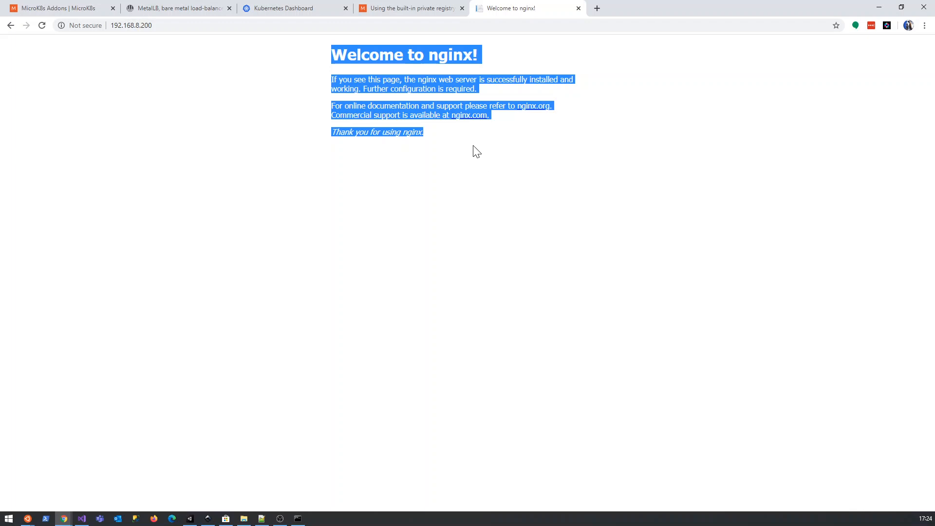
{"action": "mouse_move", "coordinate": [188, 37]}
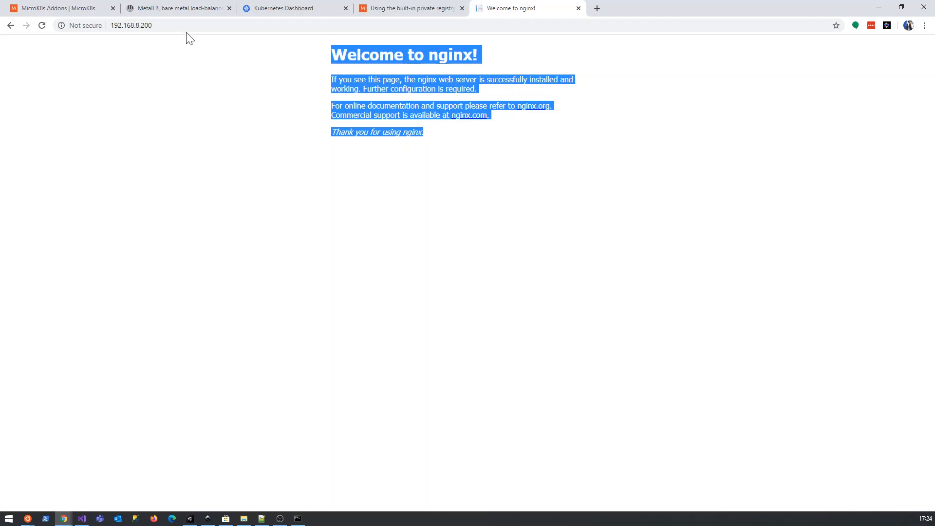
{"action": "mouse_move", "coordinate": [251, 62]}
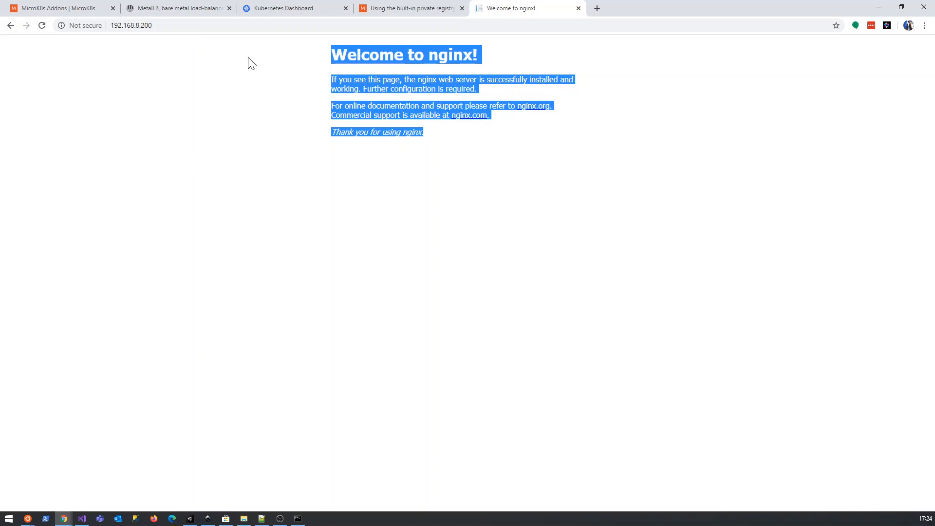
{"action": "mouse_move", "coordinate": [278, 52]}
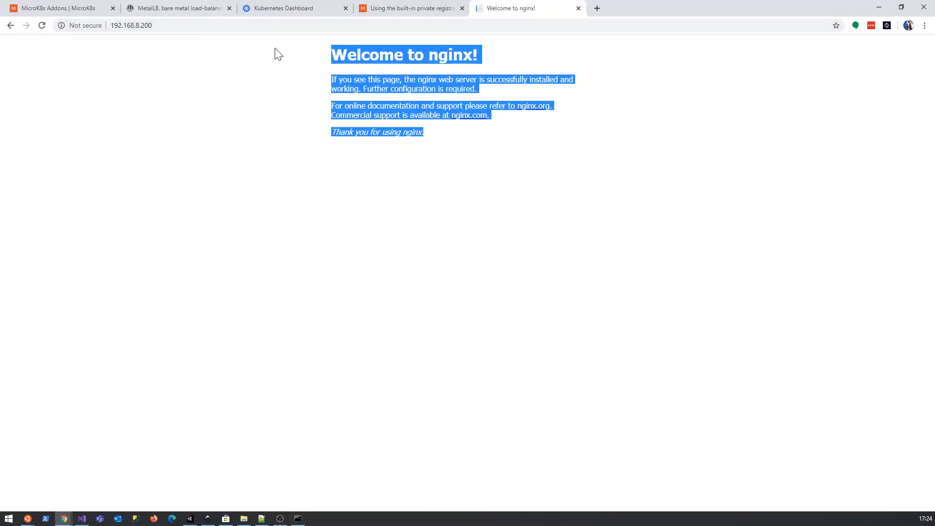
- Show the Kubernetes Dashboard Services list with nginxfront at 192.168.8.200:80
{"action": "left_click", "coordinate": [285, 9]}
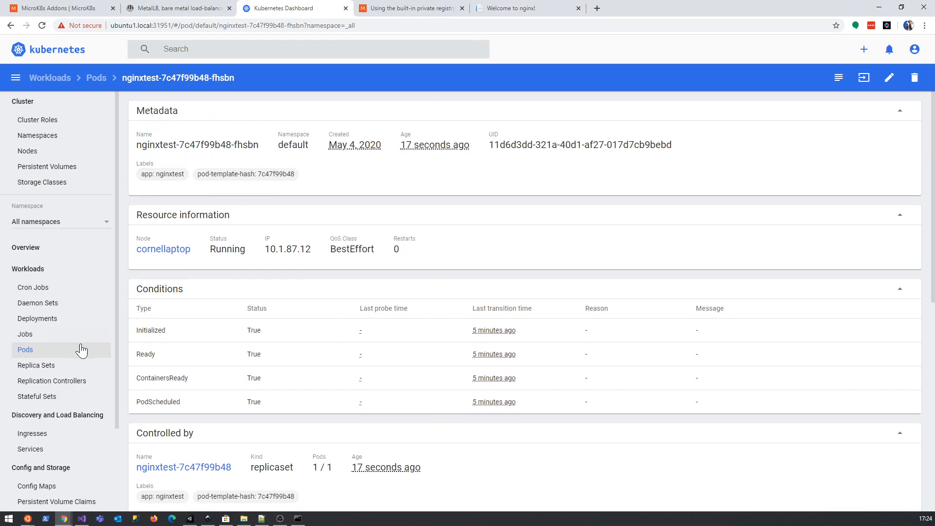
{"action": "left_click", "coordinate": [30, 449]}
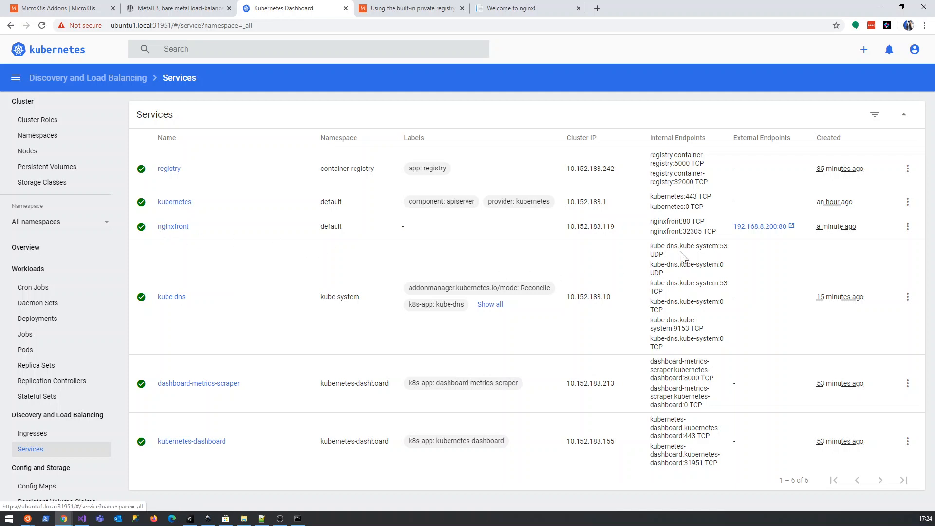
{"action": "mouse_move", "coordinate": [447, 262]}
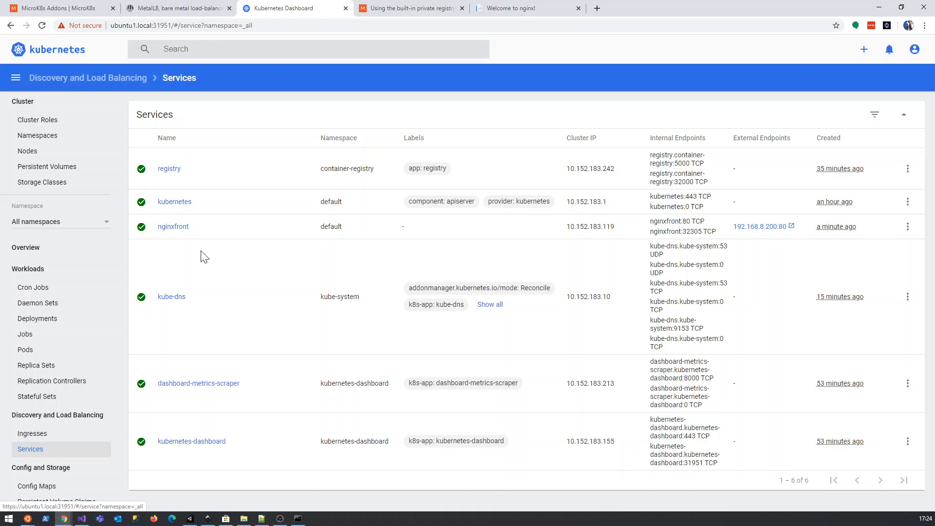
{"action": "mouse_move", "coordinate": [190, 226]}
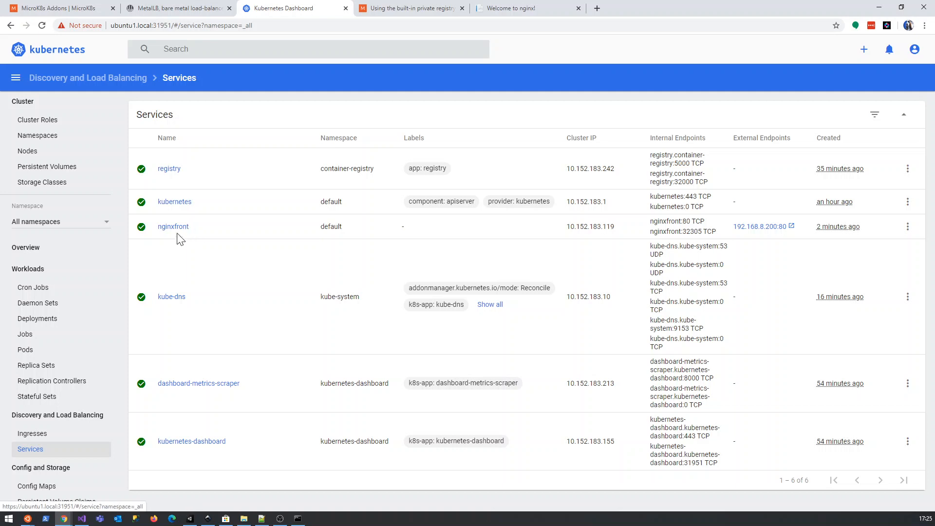
{"action": "mouse_move", "coordinate": [208, 271]}
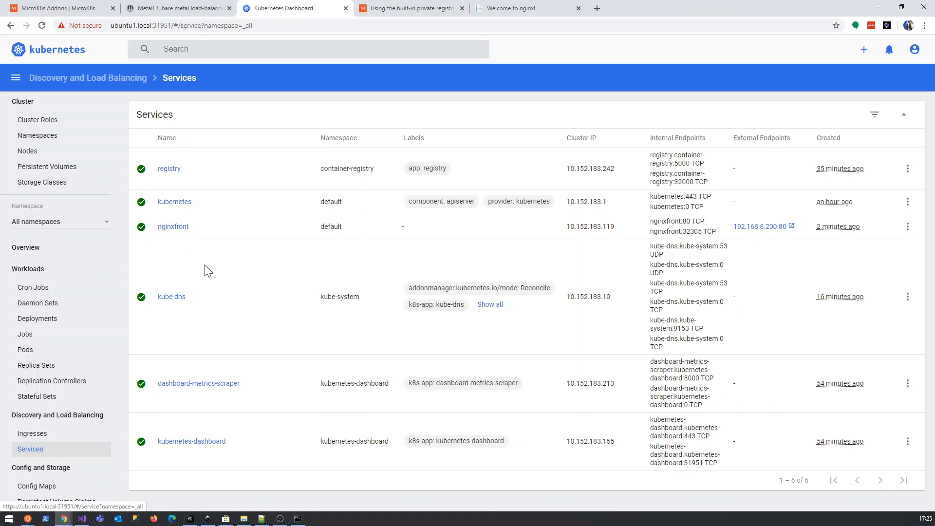
{"action": "mouse_move", "coordinate": [268, 178]}
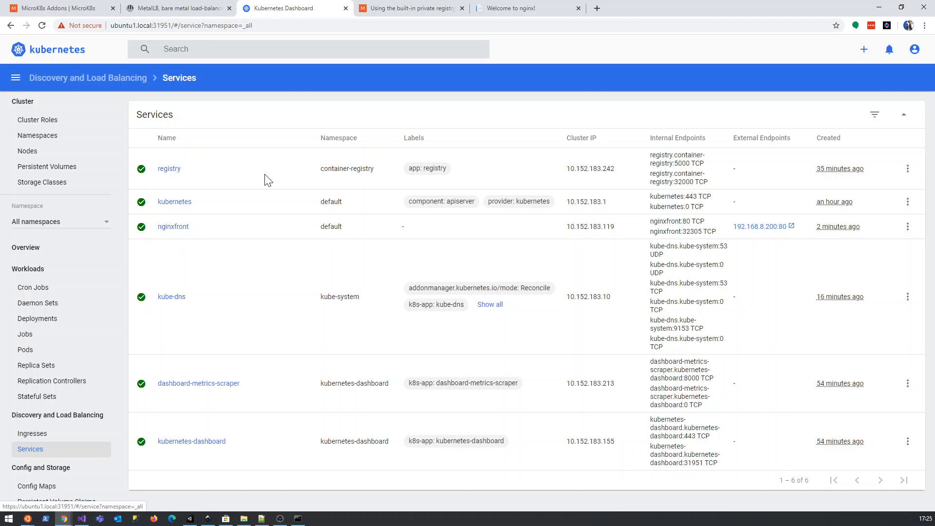
{"action": "mouse_move", "coordinate": [216, 290]}
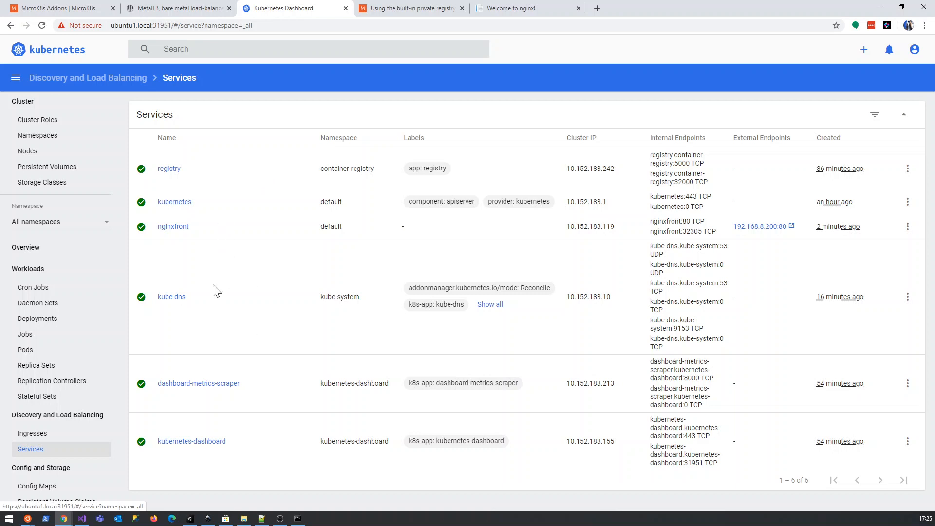
{"action": "mouse_move", "coordinate": [221, 259]}
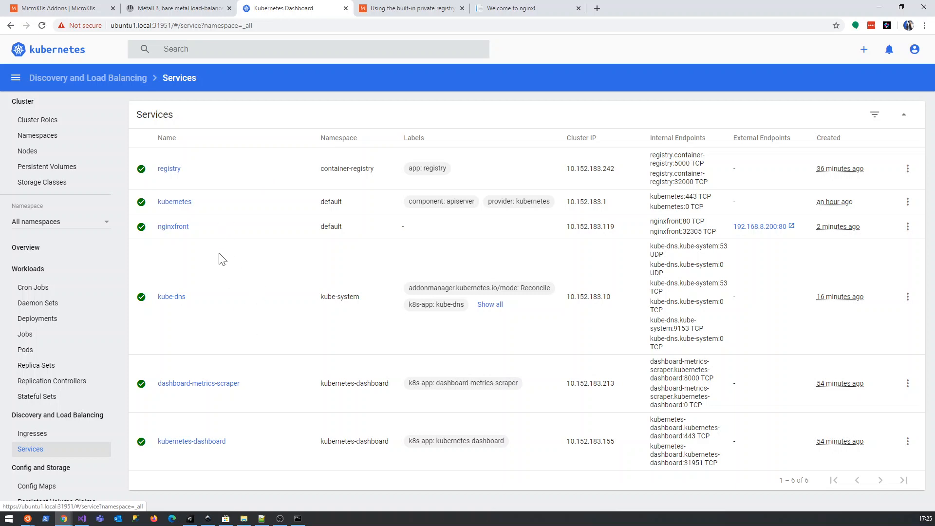